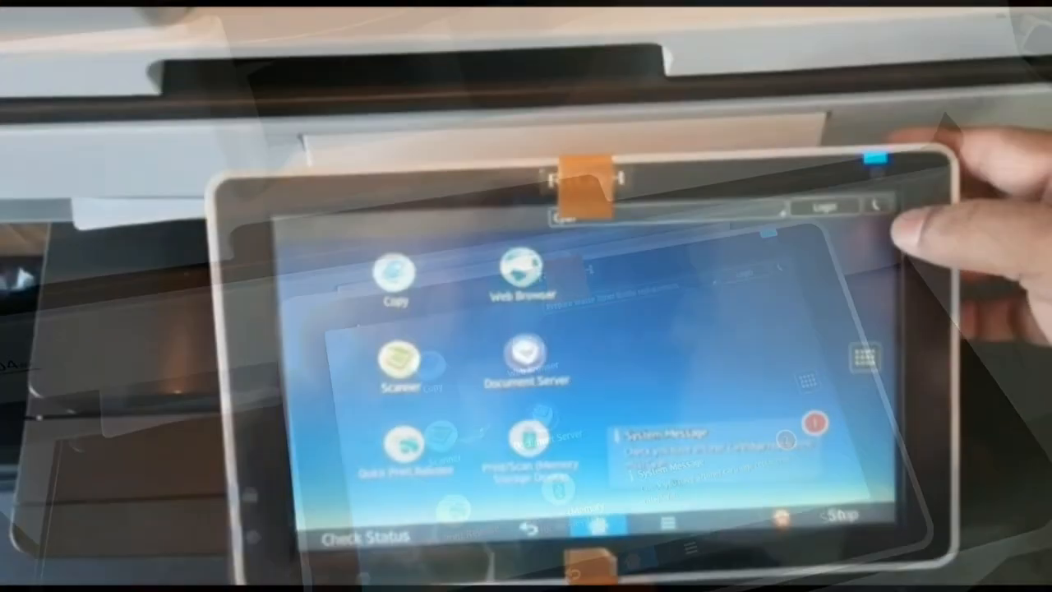
Share the D:\Richo scan folder with Everyone at Read/Write access.
left_click(821, 207)
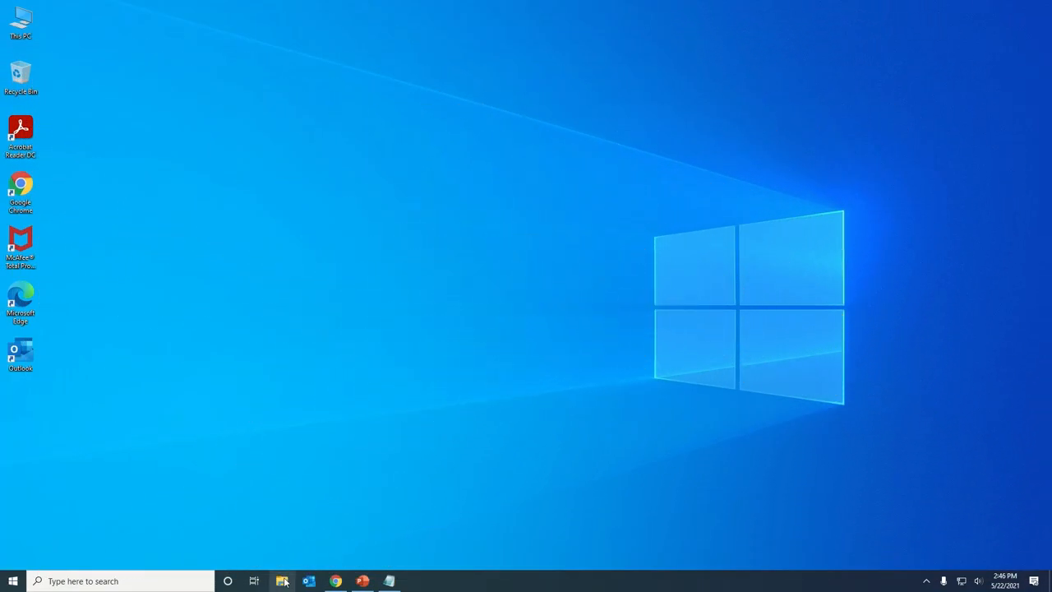
left_click(283, 582)
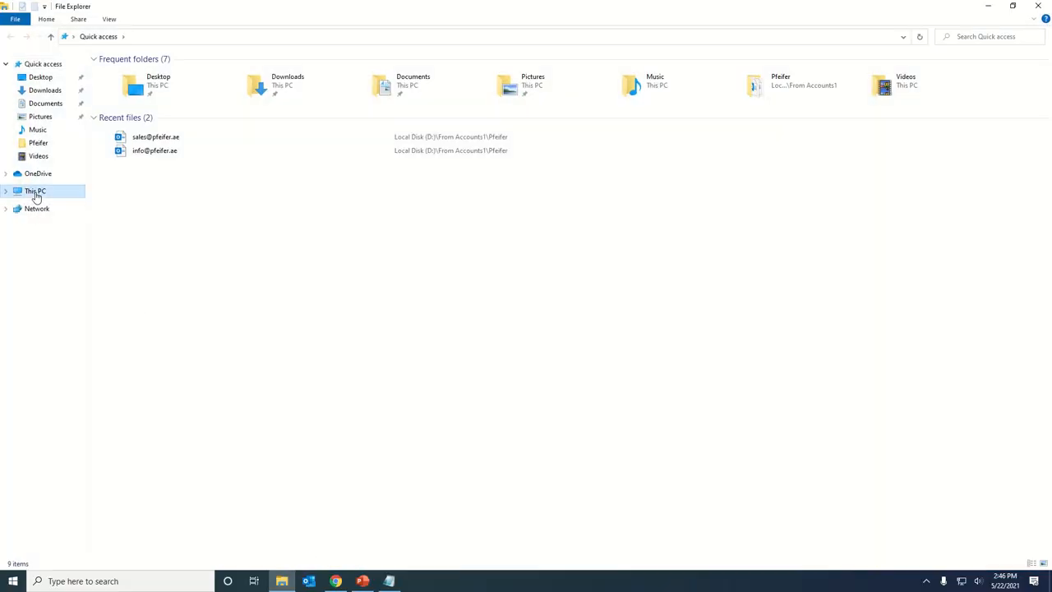
left_click(35, 191)
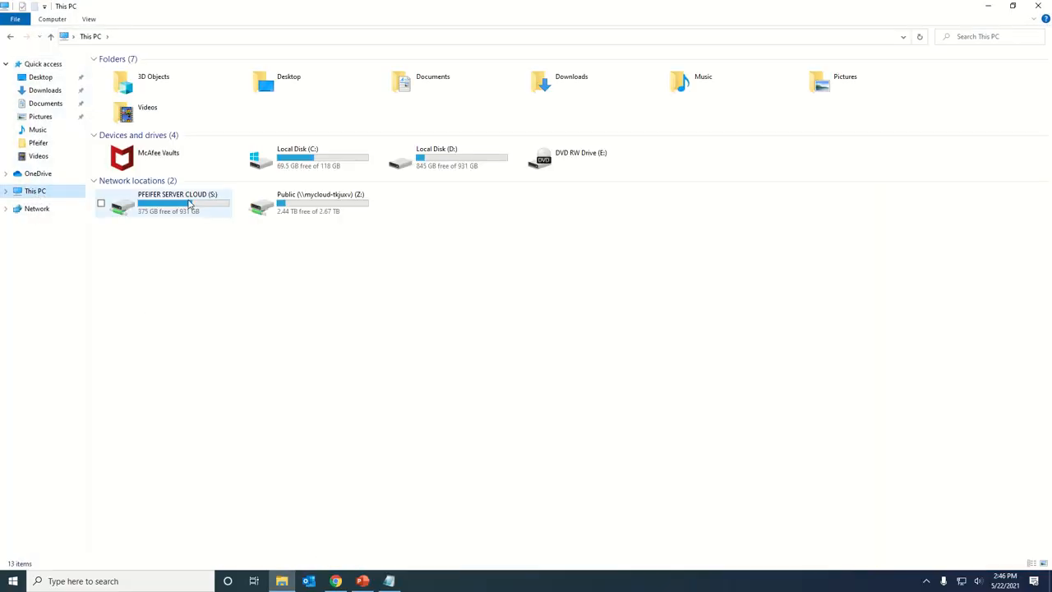
double_click(437, 158)
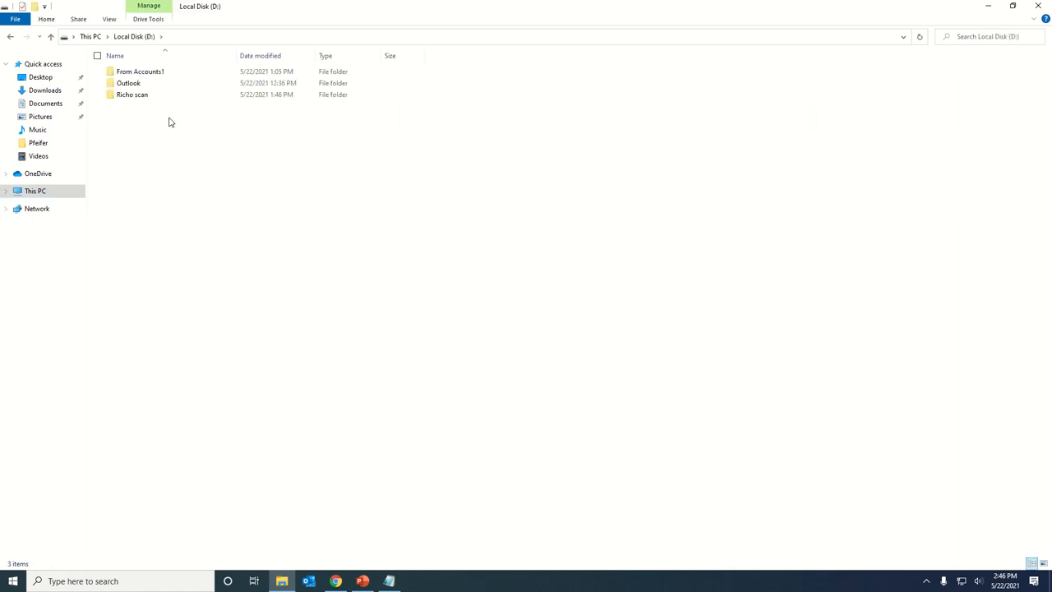
left_click(131, 94)
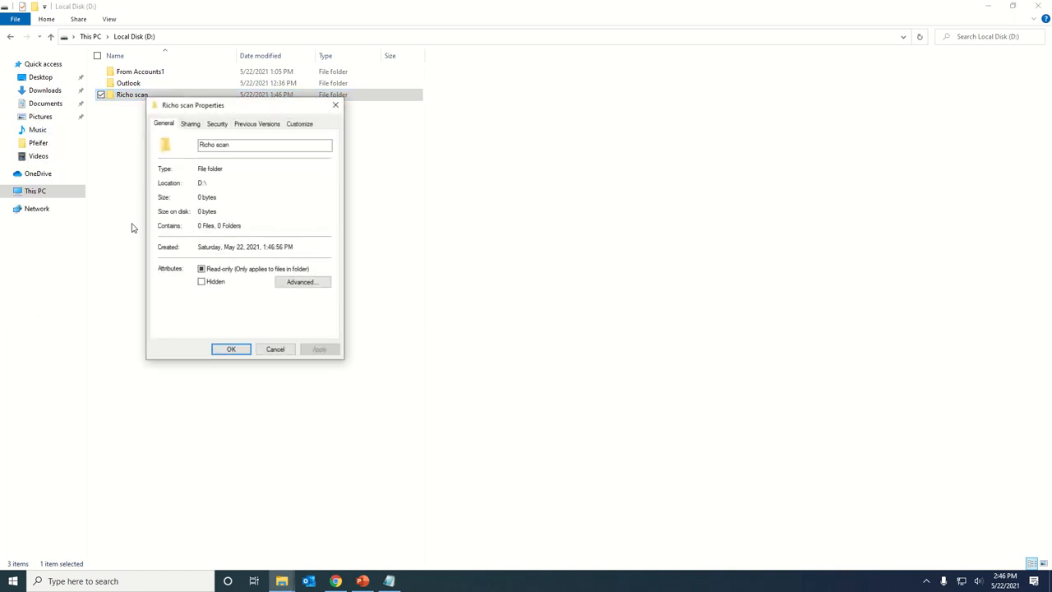
left_click(191, 124)
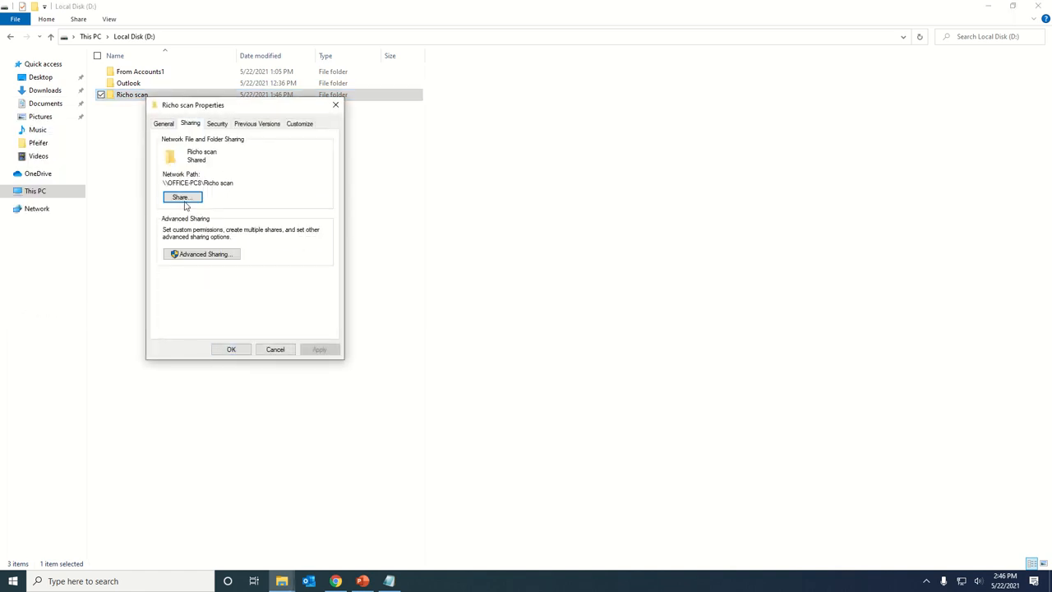
left_click(182, 197)
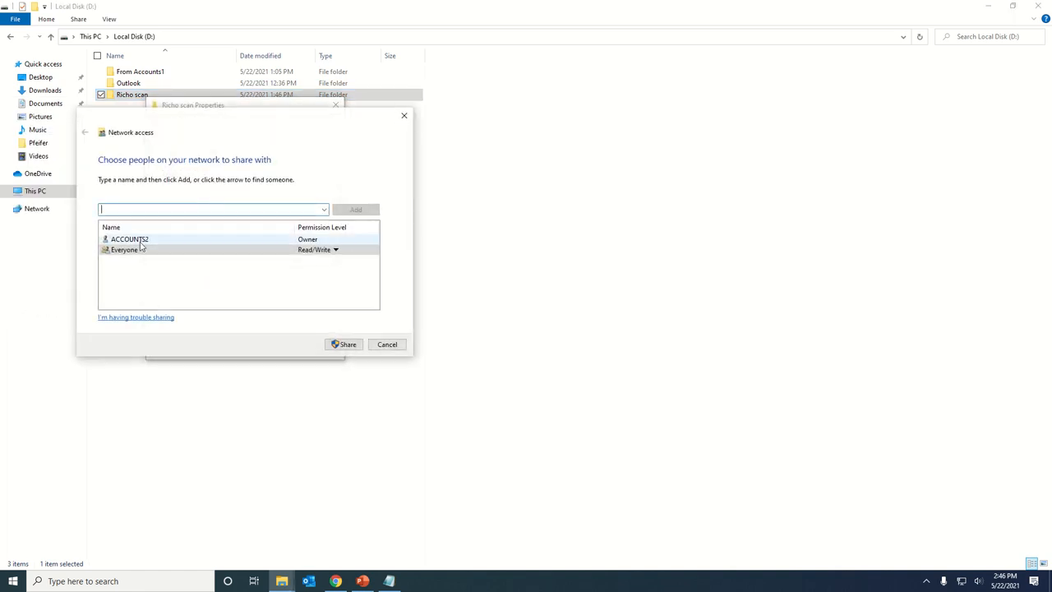
left_click(335, 250)
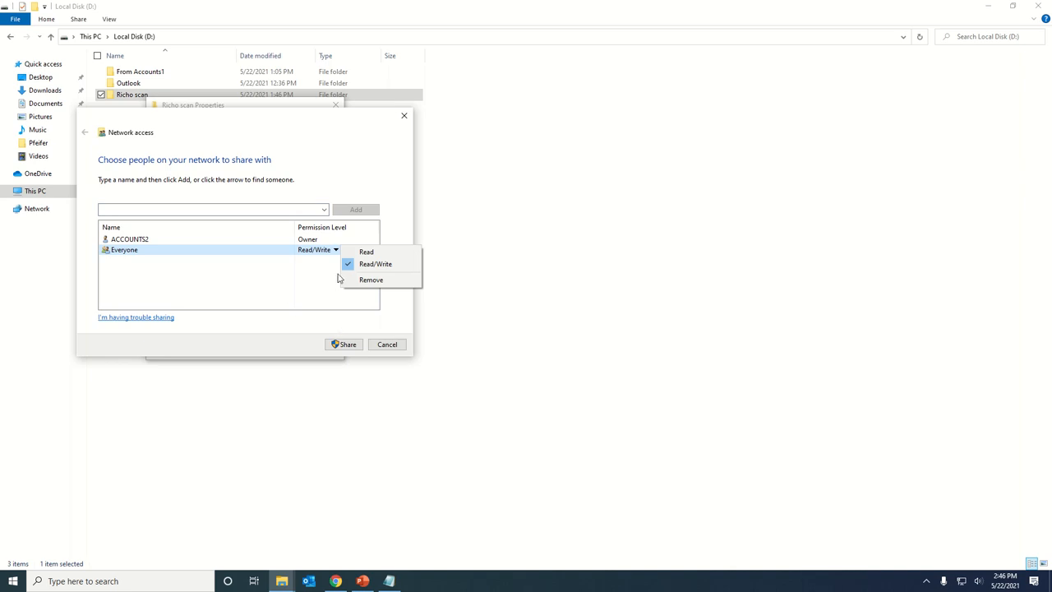
left_click(387, 344)
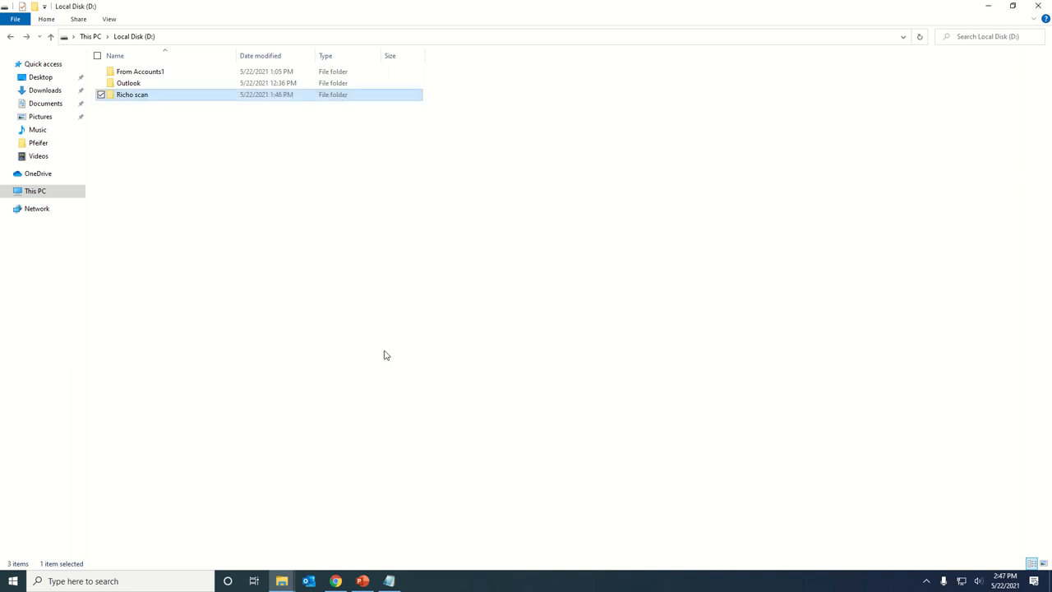
Check the folder's sharing status and network path in its properties, then note the address.
right_click(131, 94)
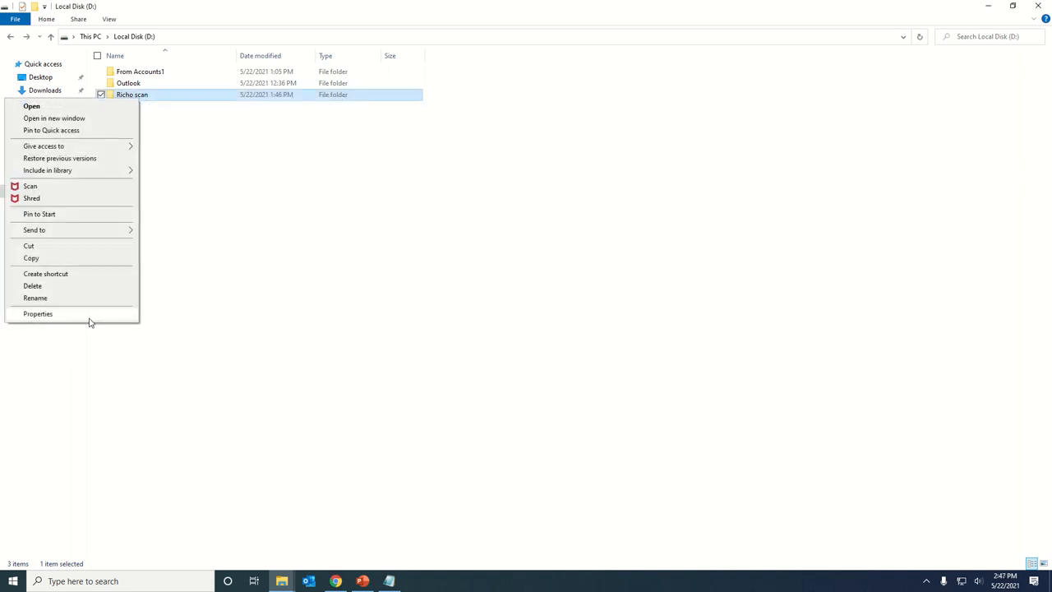
left_click(38, 312)
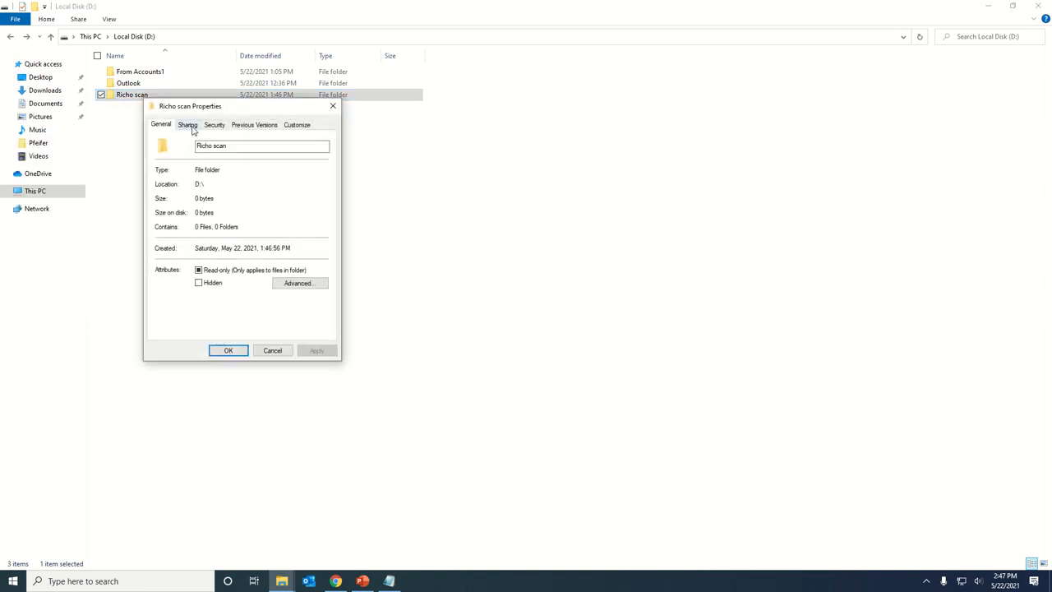
left_click(187, 125)
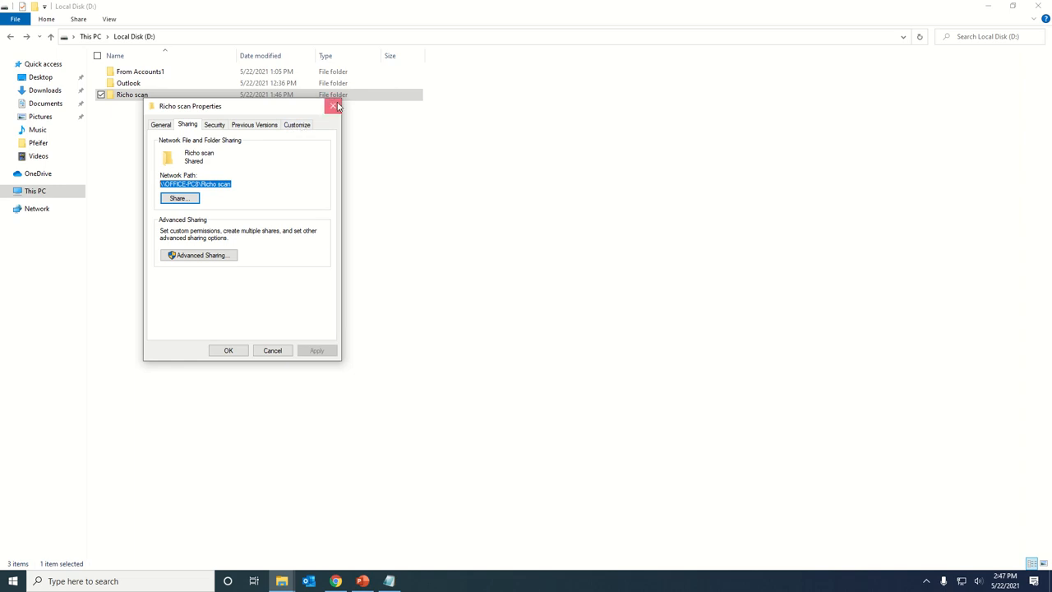
left_click(334, 105)
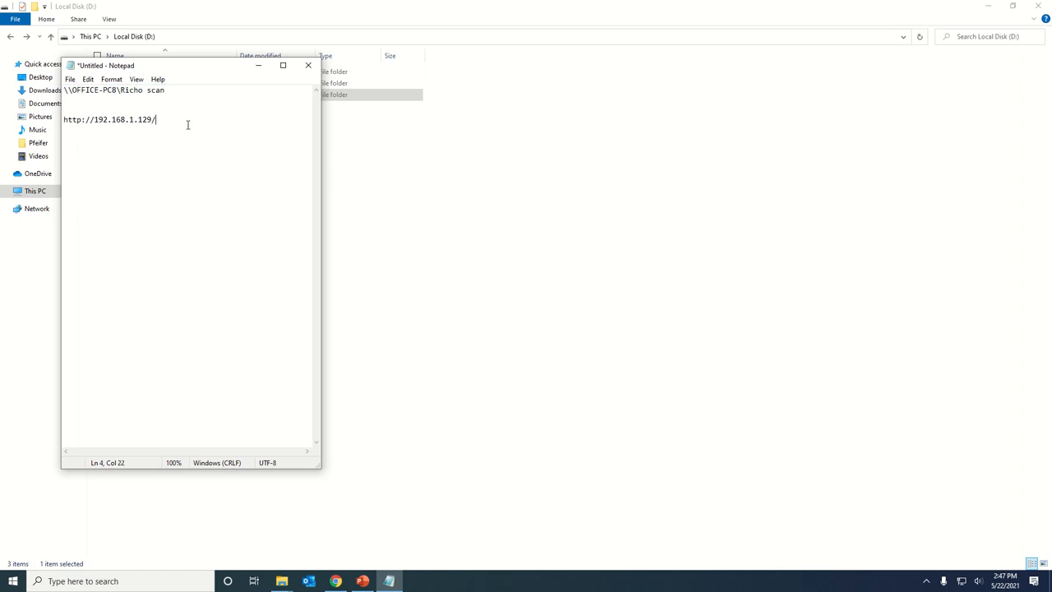
triple_click(108, 118)
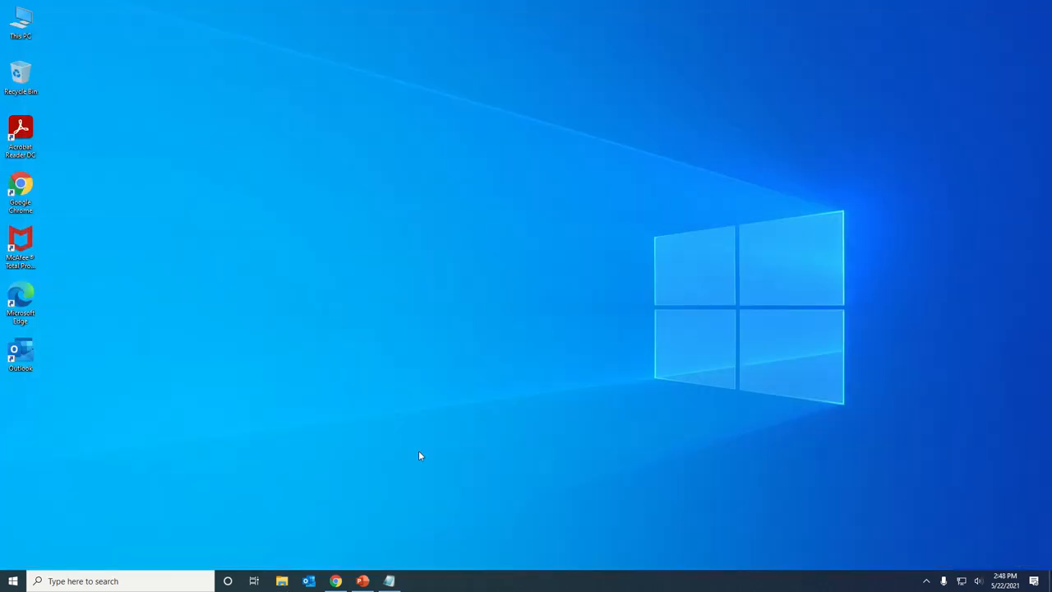
Log in as administrator, reach Device Management > Address Book and start adding a new user.
left_click(335, 582)
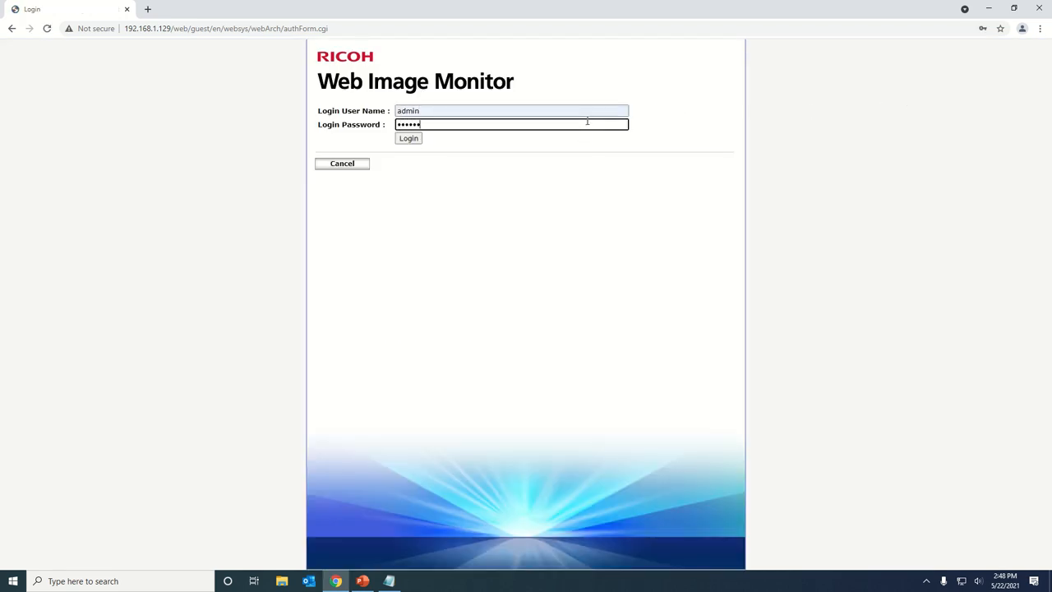
left_click(408, 138)
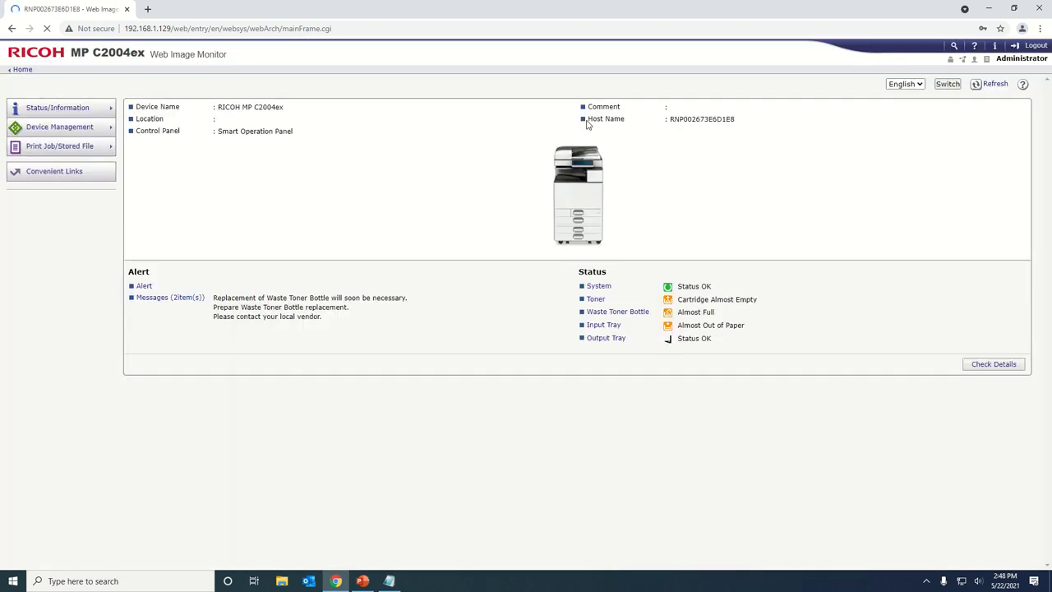
left_click(60, 126)
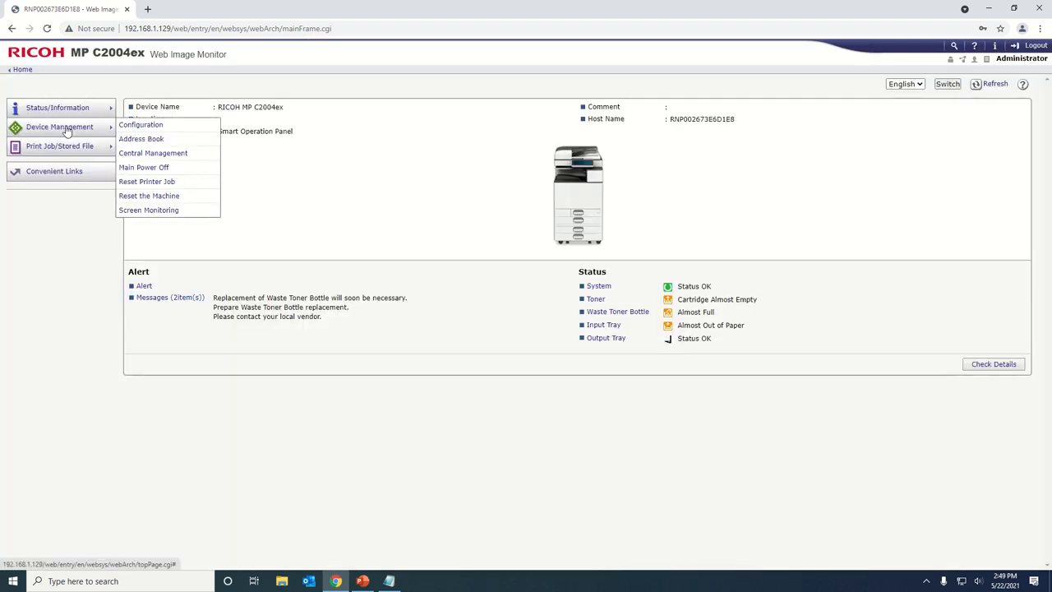
left_click(142, 138)
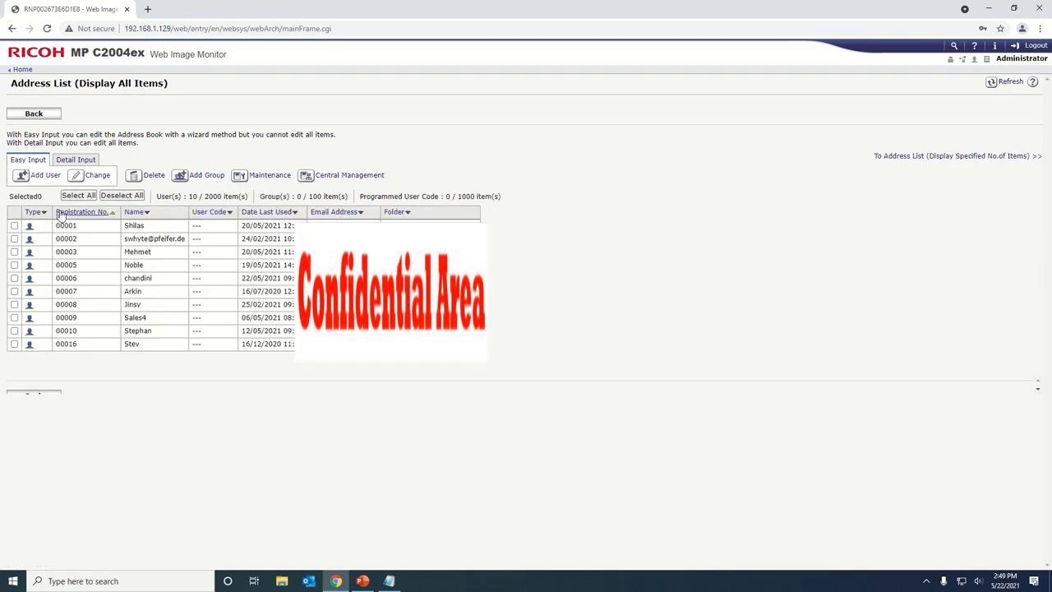
mouse_move(39, 175)
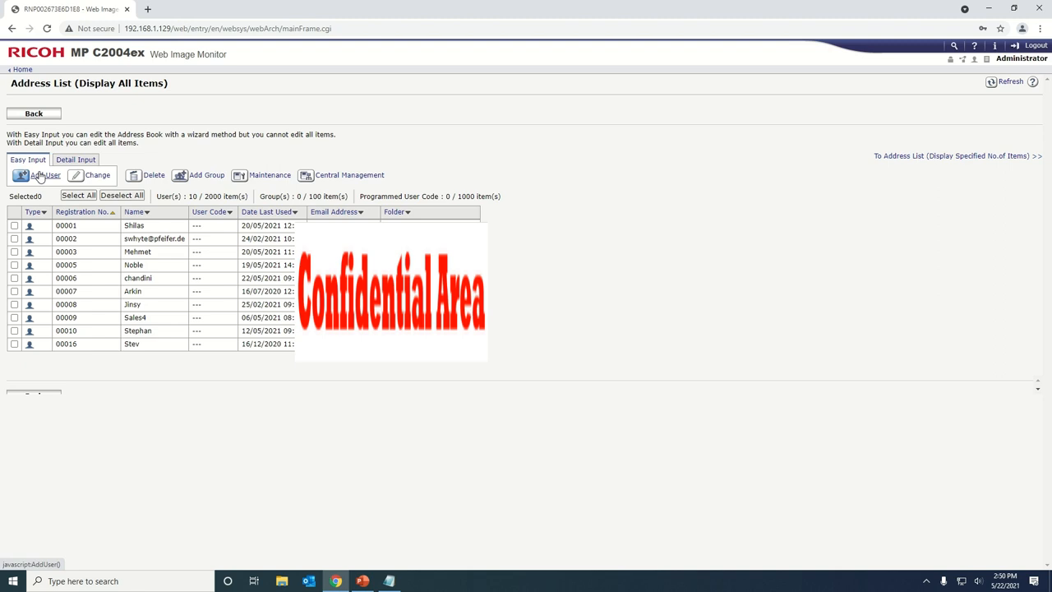
left_click(39, 174)
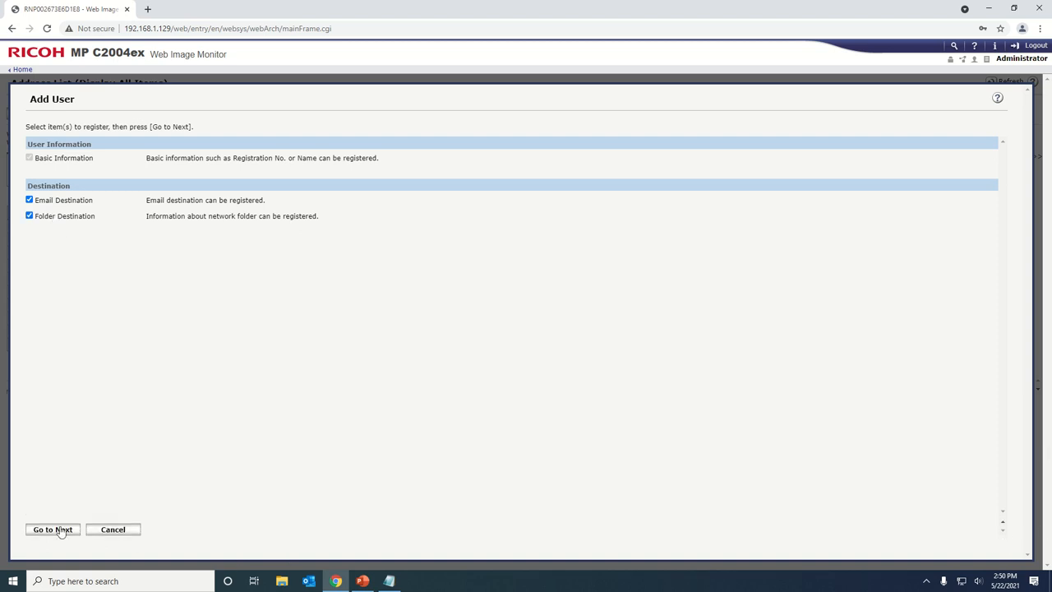
Name the entry Sidra with its key display name, leave Title 1 as None, and continue.
left_click(53, 530)
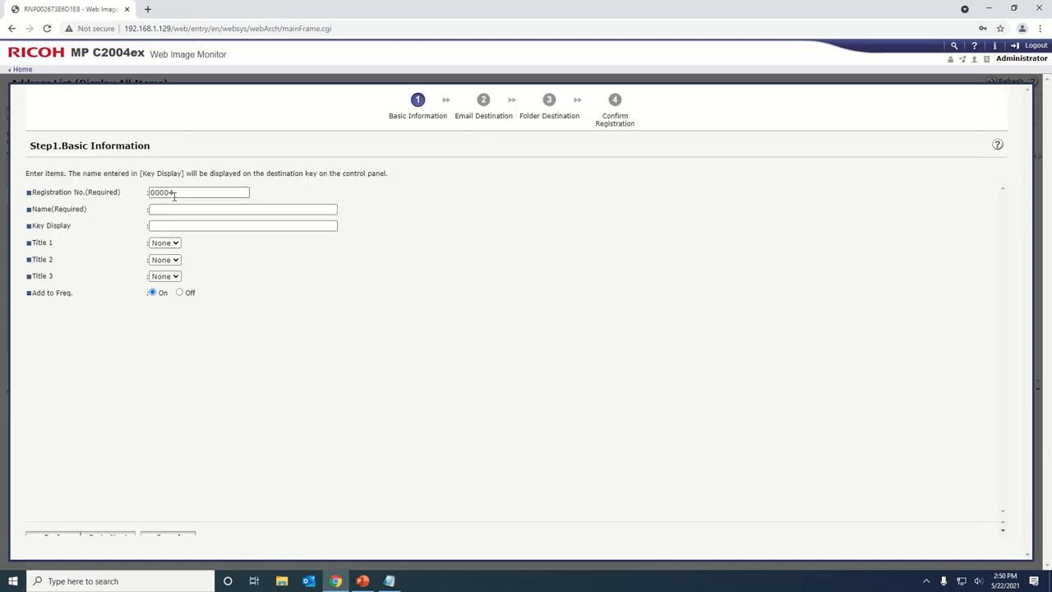
left_click(244, 209)
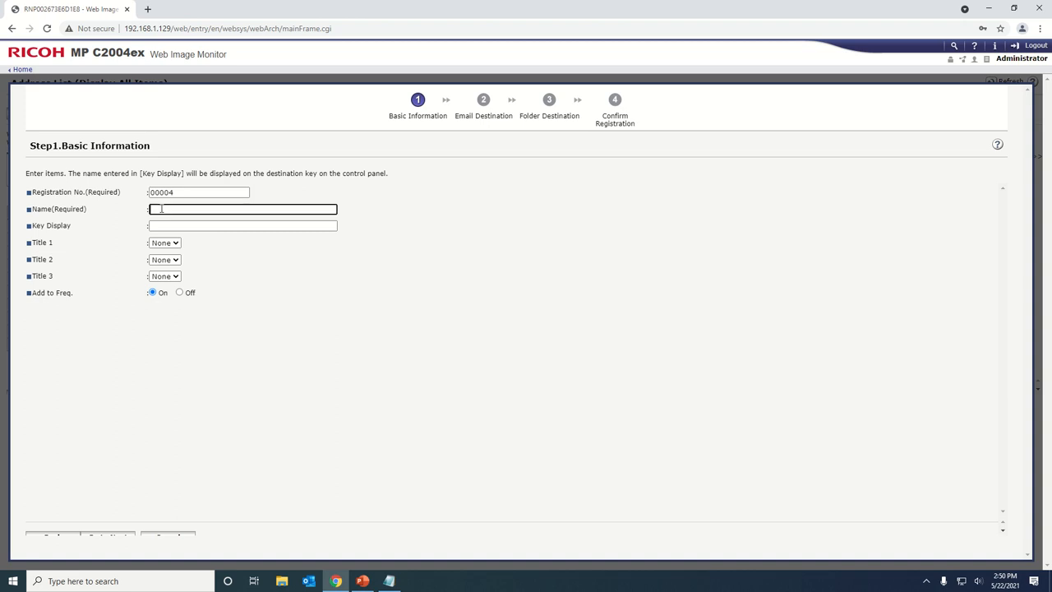
type("Sidra")
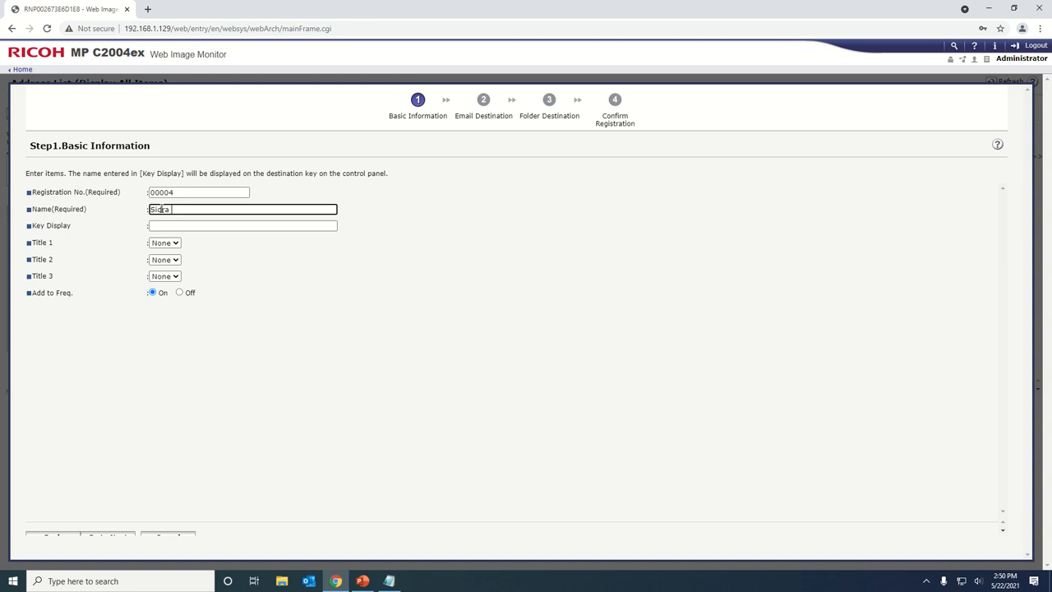
type("New")
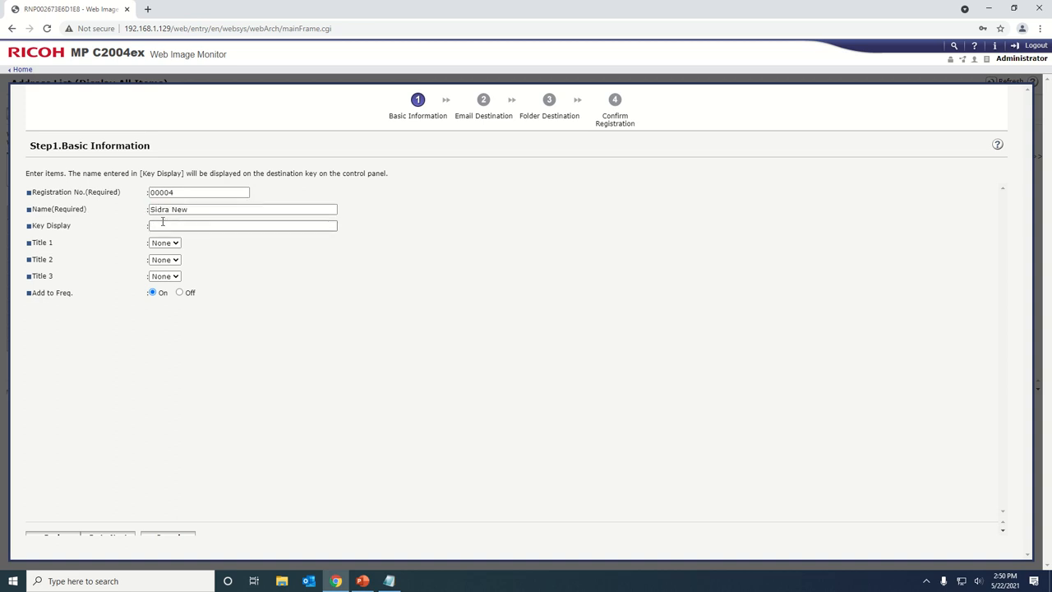
left_click(164, 243)
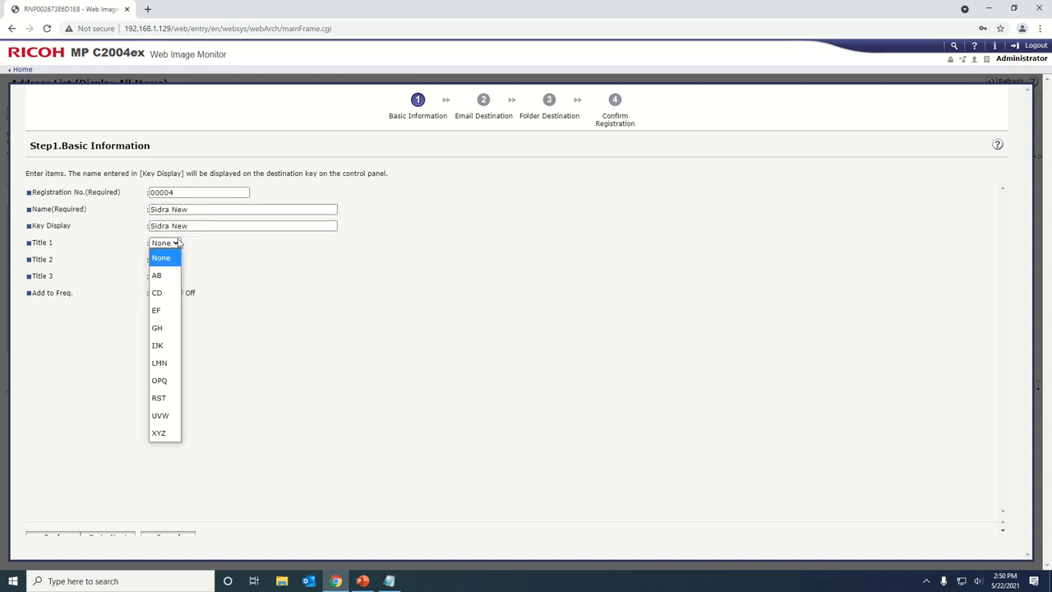
left_click(161, 257)
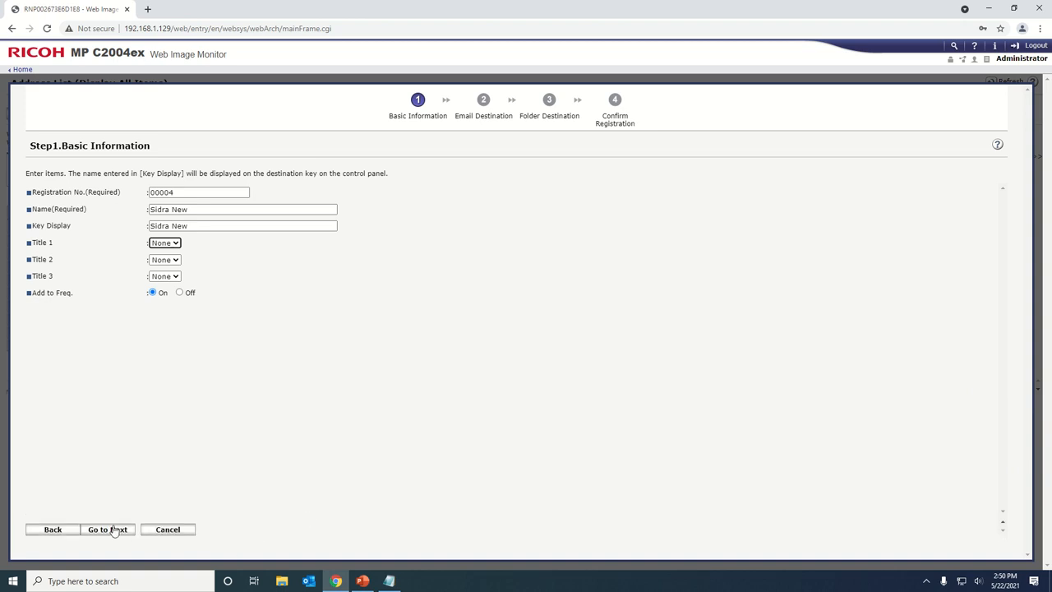
left_click(109, 530)
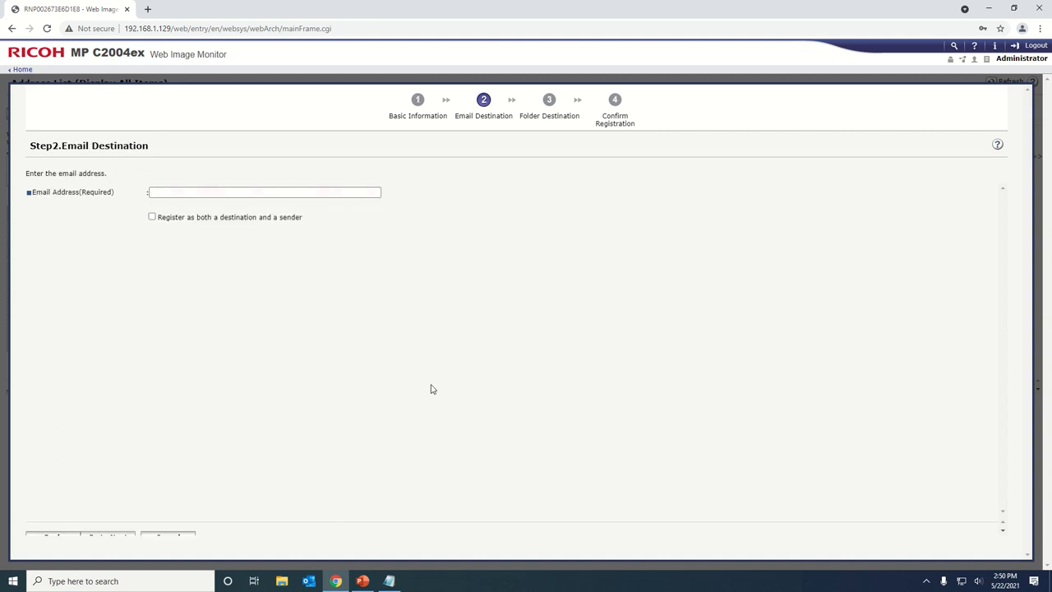
Enter the email address, register it as both destination and sender, and continue.
type("Confidential Area")
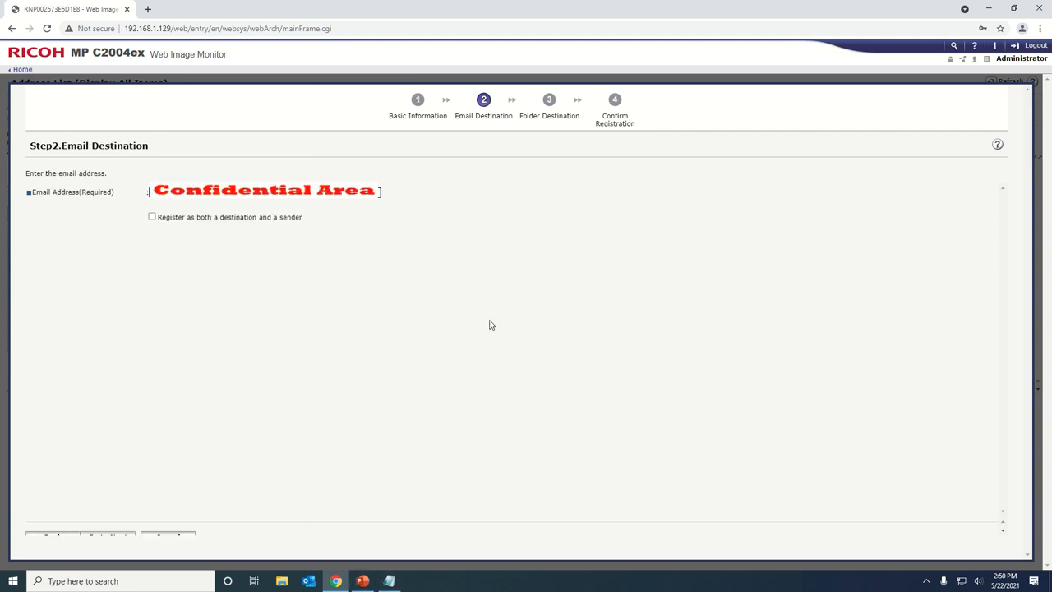
mouse_move(275, 238)
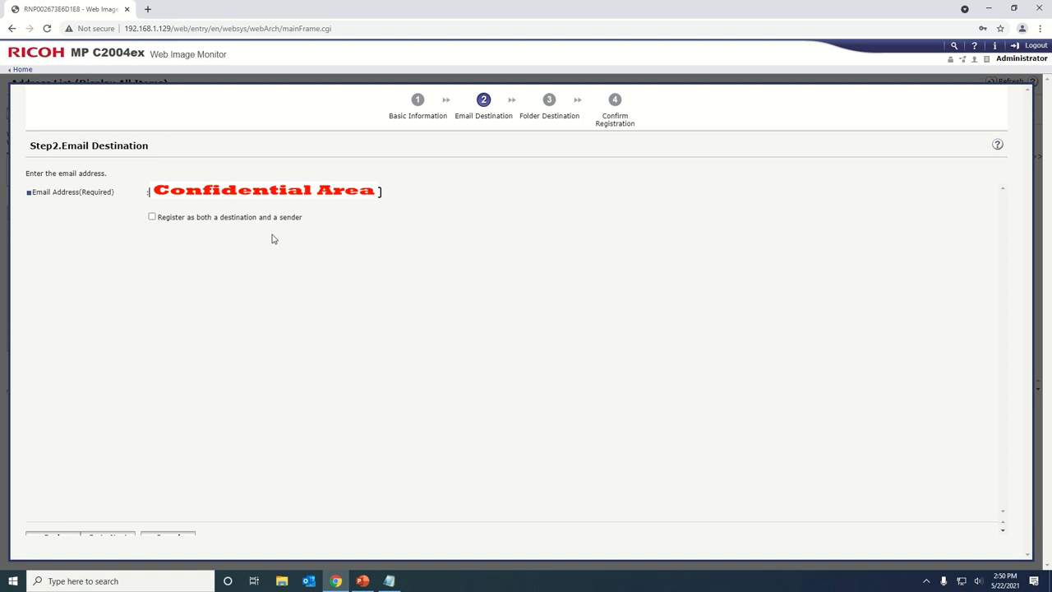
mouse_move(148, 227)
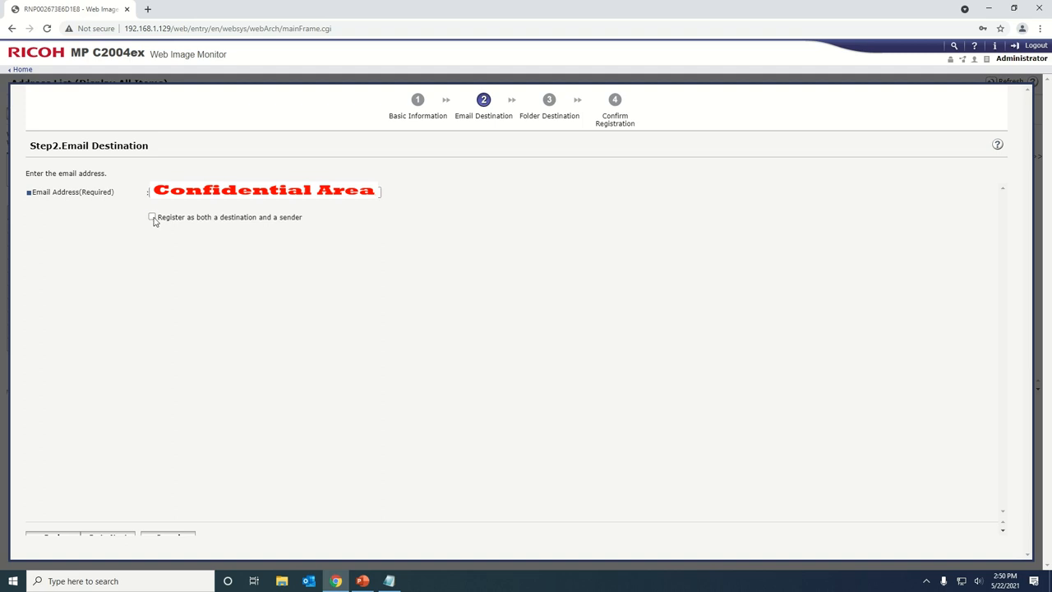
left_click(152, 217)
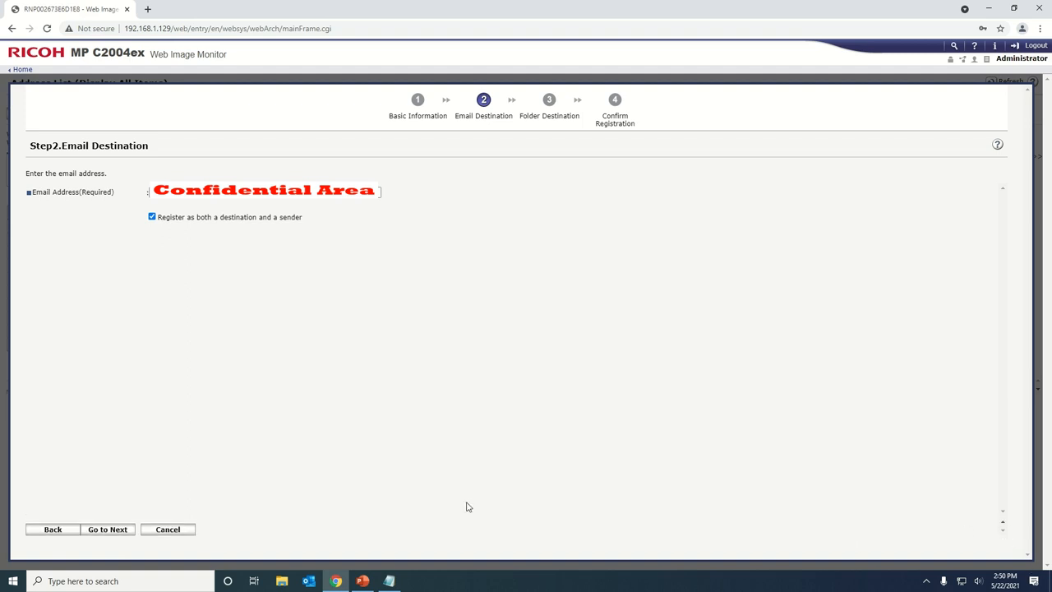
mouse_move(109, 529)
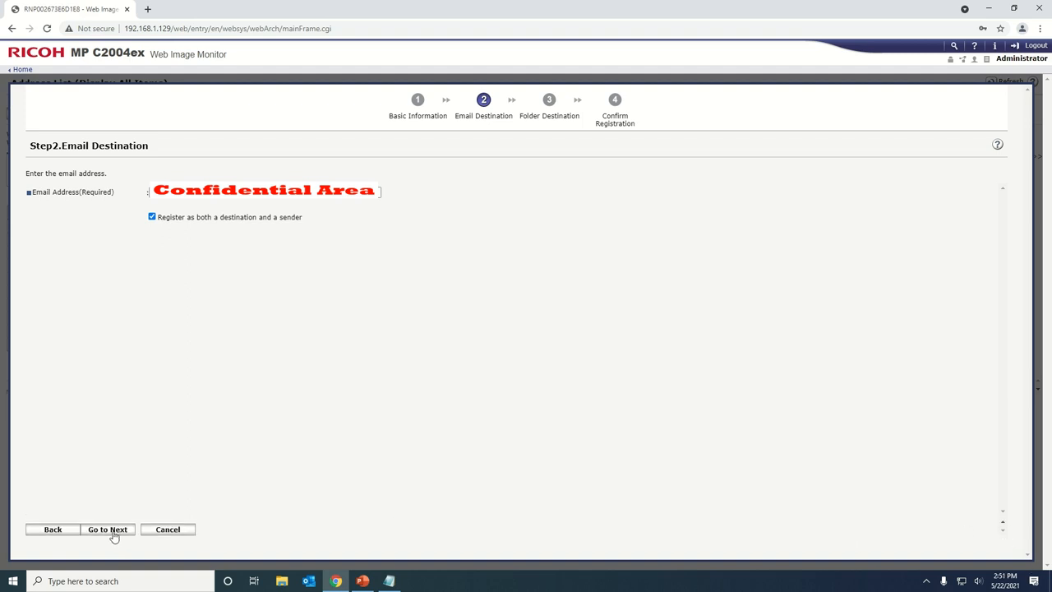
left_click(107, 530)
type("\\\\OFFICE-PC8\\Richo scan")
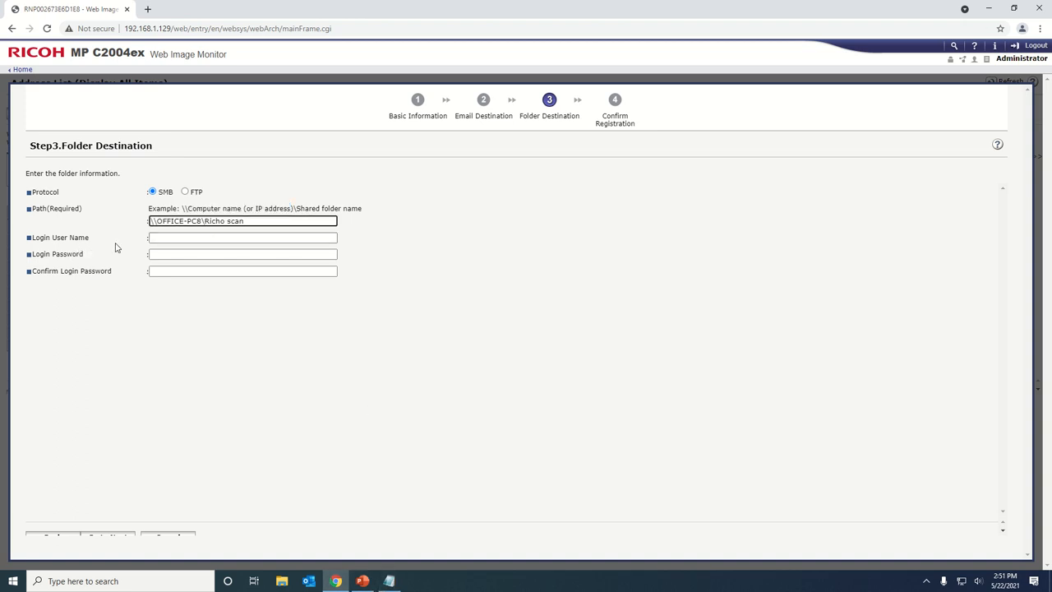
Set the SMB login user name to ACCOUNTS2 and enter and confirm its password.
left_click(243, 237)
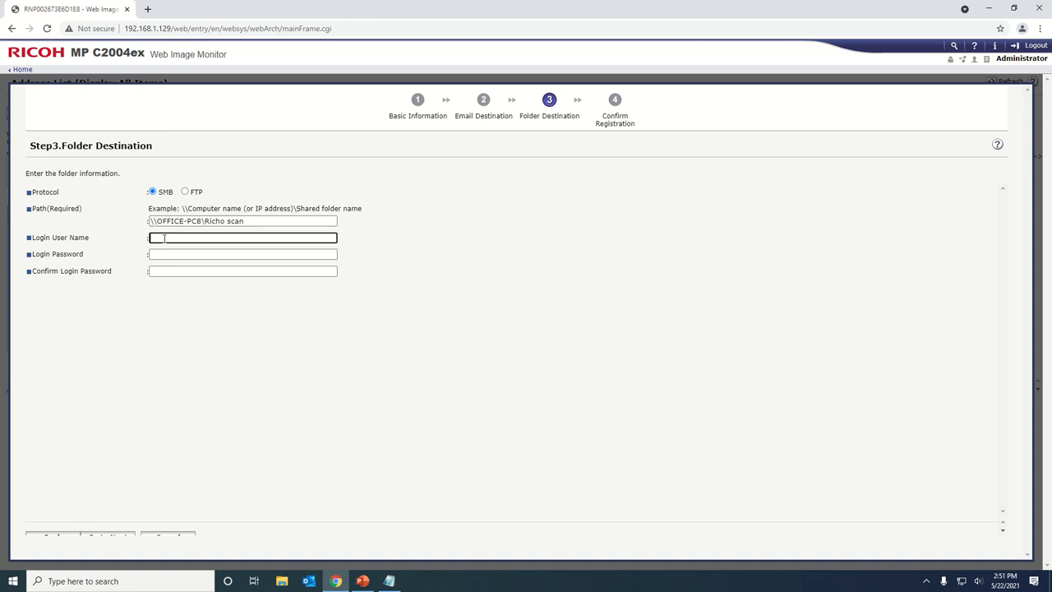
left_click(13, 583)
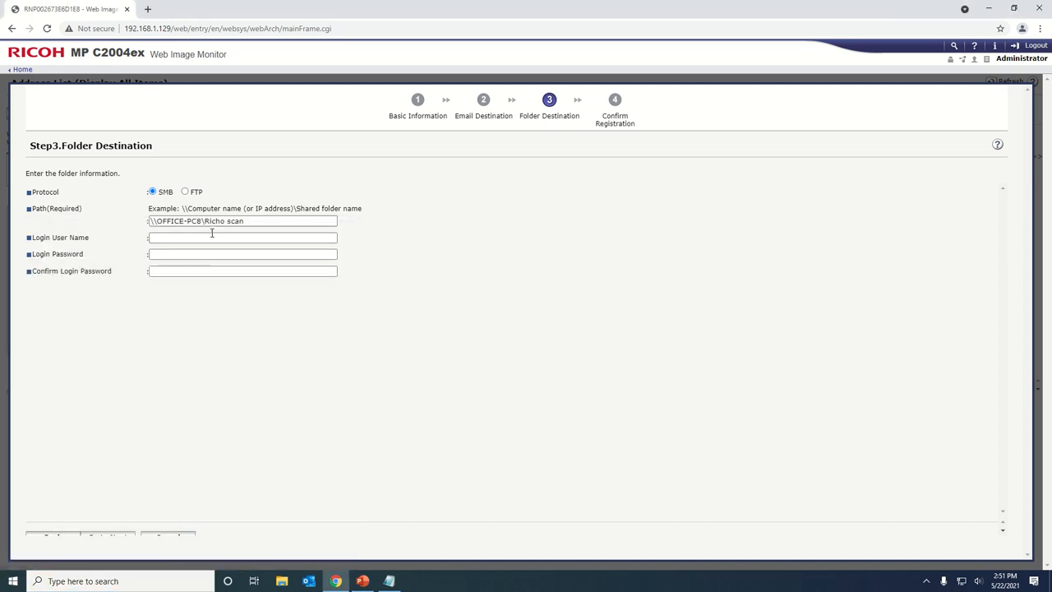
type("ACCOUNTS")
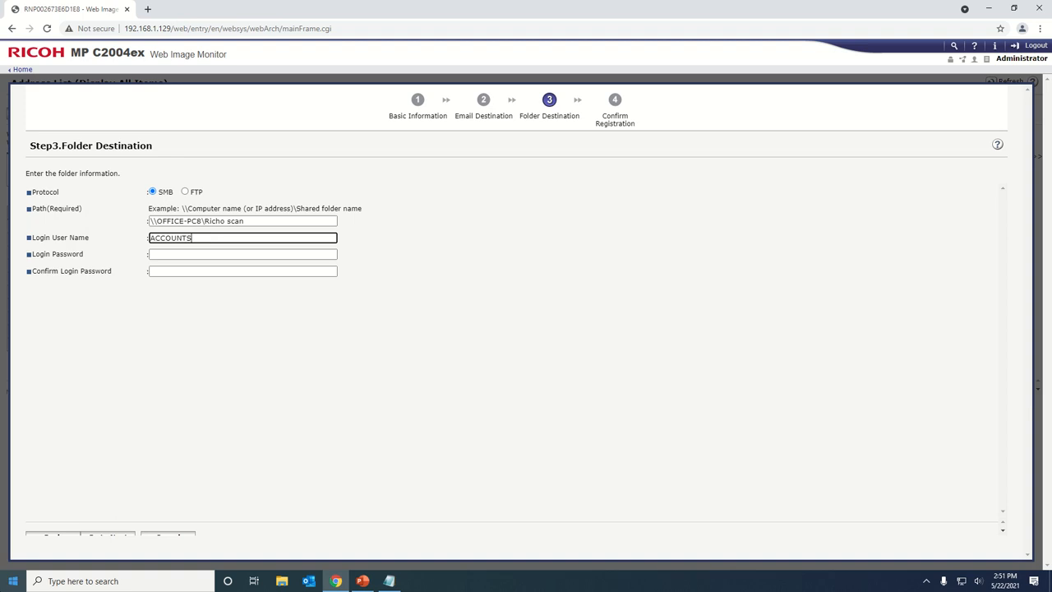
left_click(13, 582)
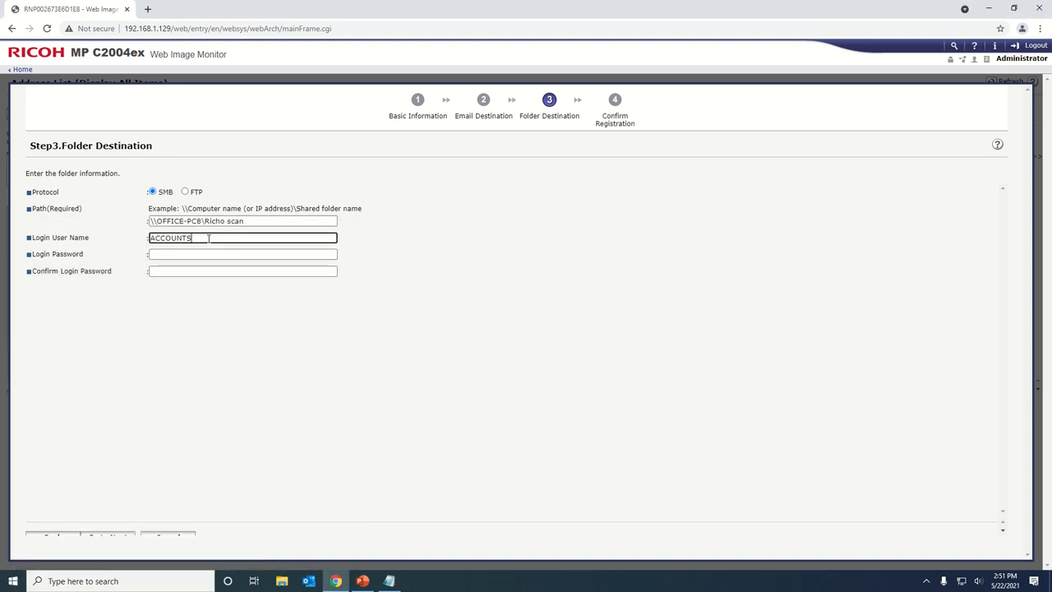
type("2")
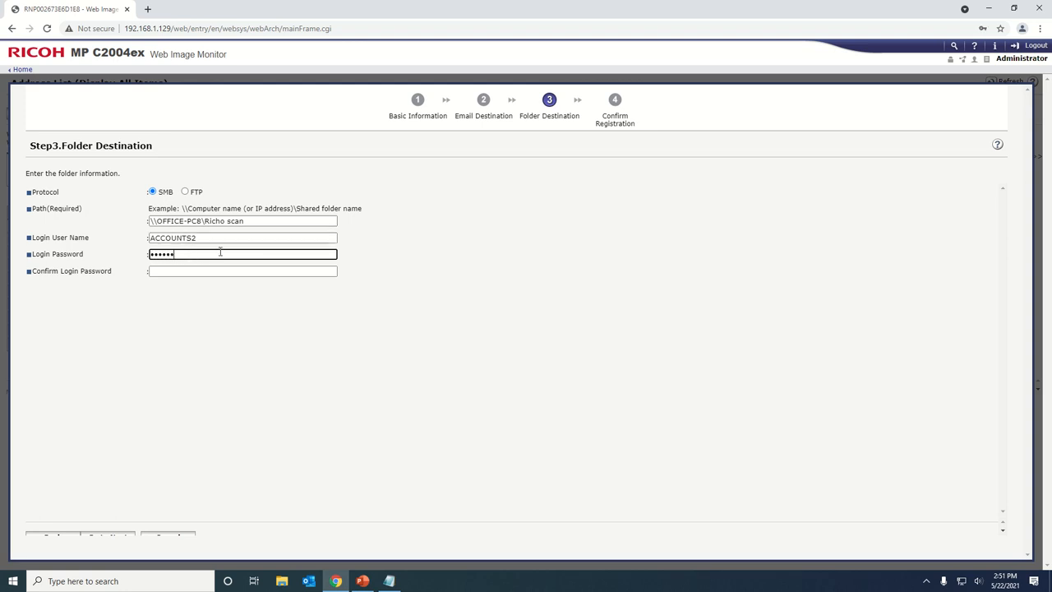
type("••")
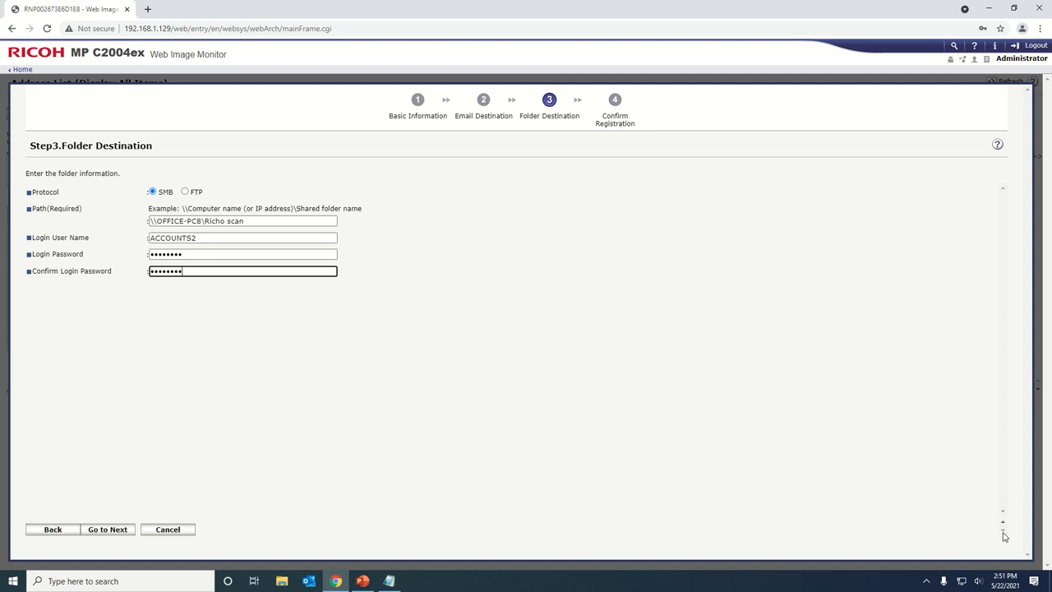
Review the Step 4 confirmation summary and register the new entry with OK.
left_click(107, 530)
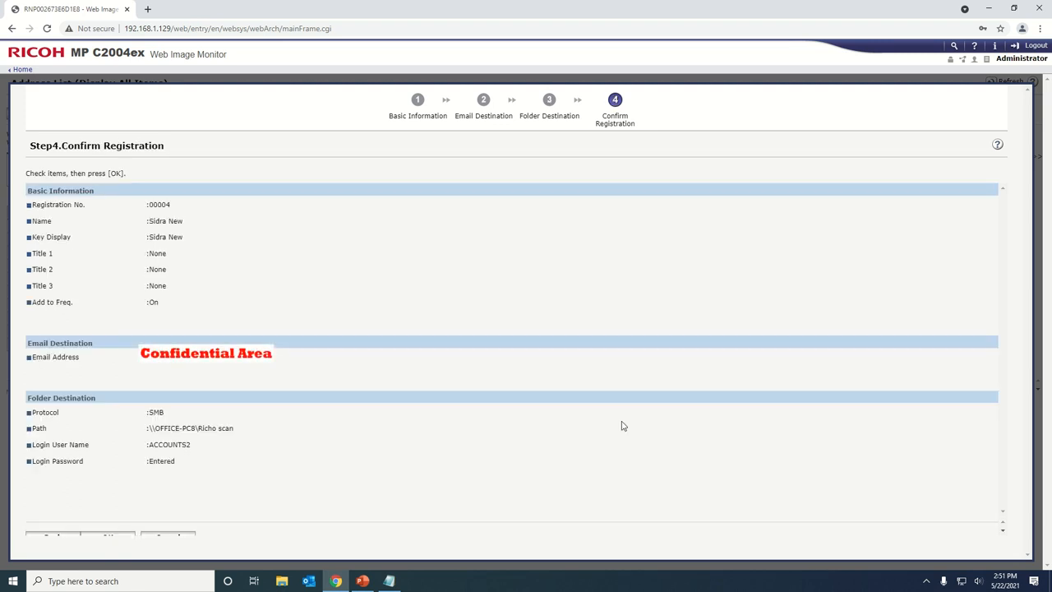
mouse_move(978, 526)
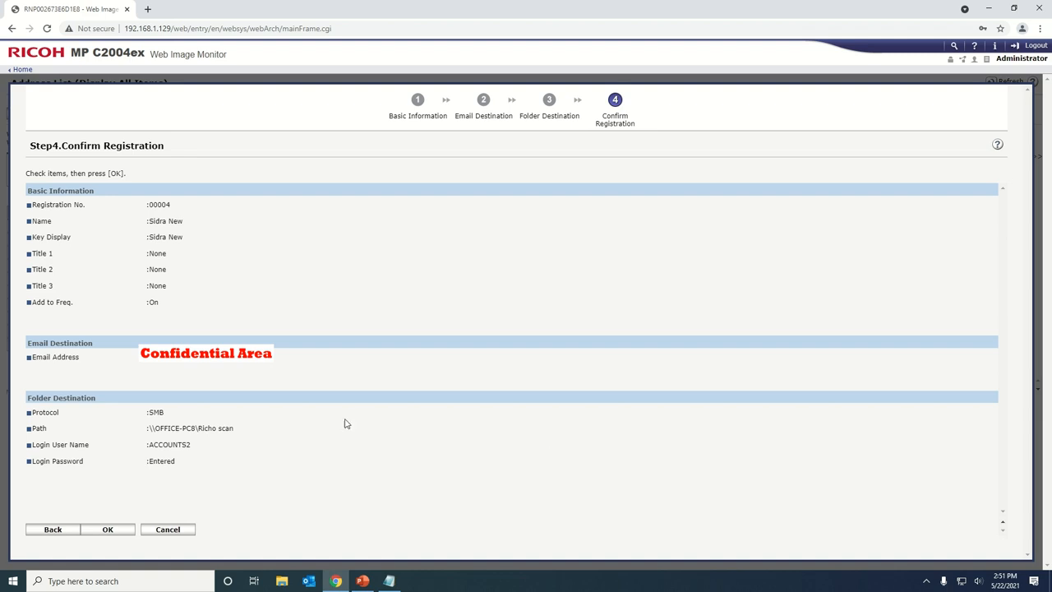
mouse_move(158, 515)
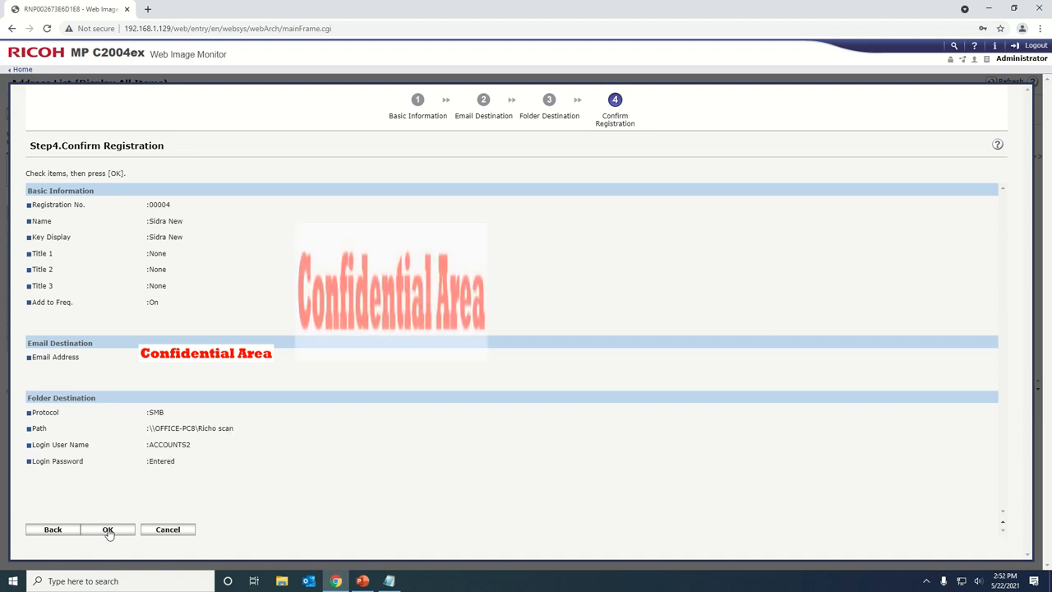
left_click(108, 530)
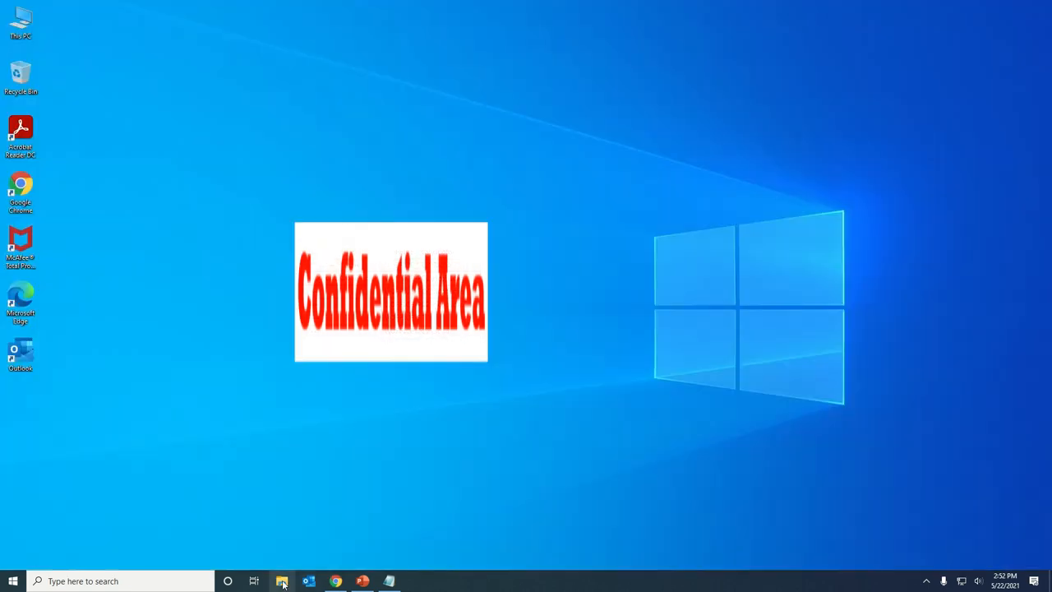
View the scanned TIF test page from D:\Richo scan in Windows Photo Viewer.
left_click(283, 582)
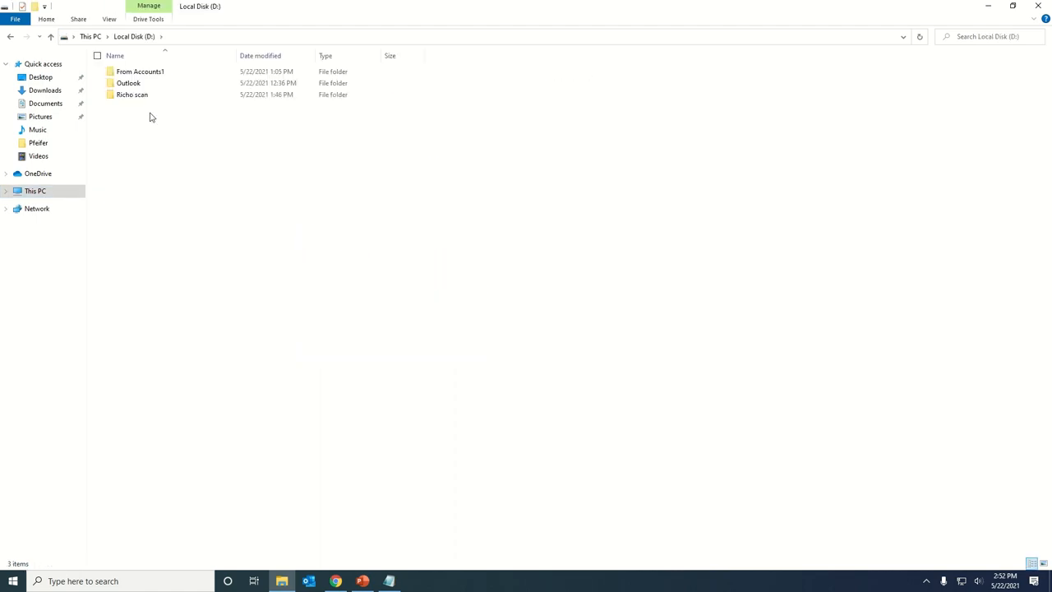
double_click(132, 93)
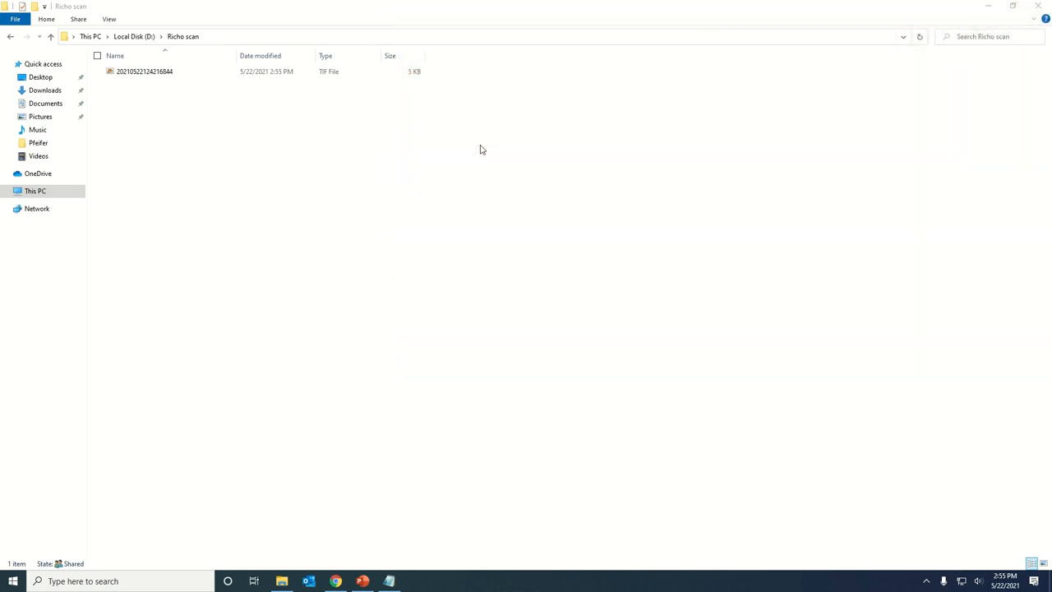
left_click(145, 73)
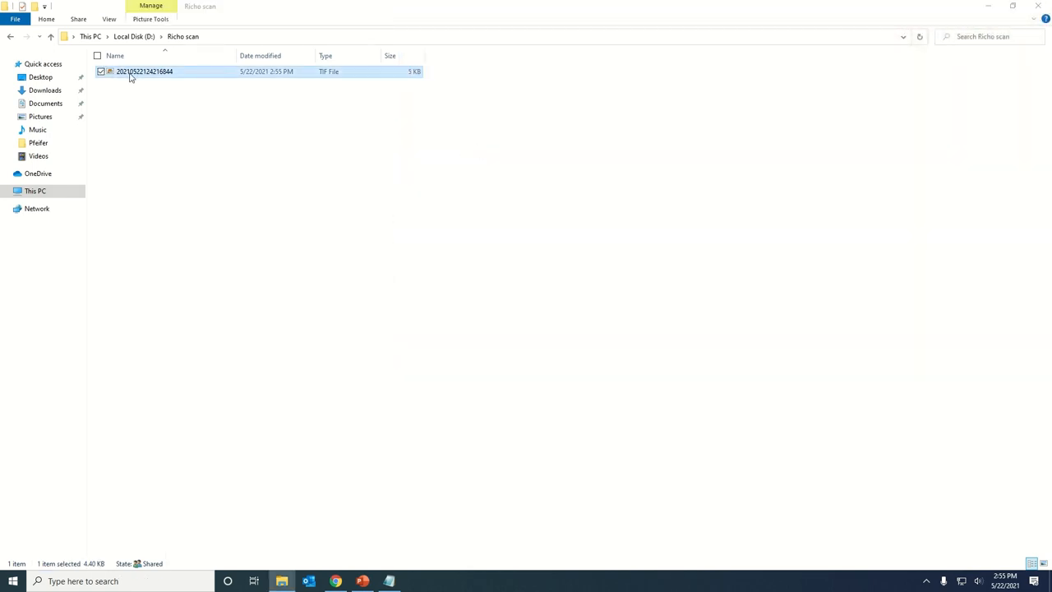
double_click(145, 71)
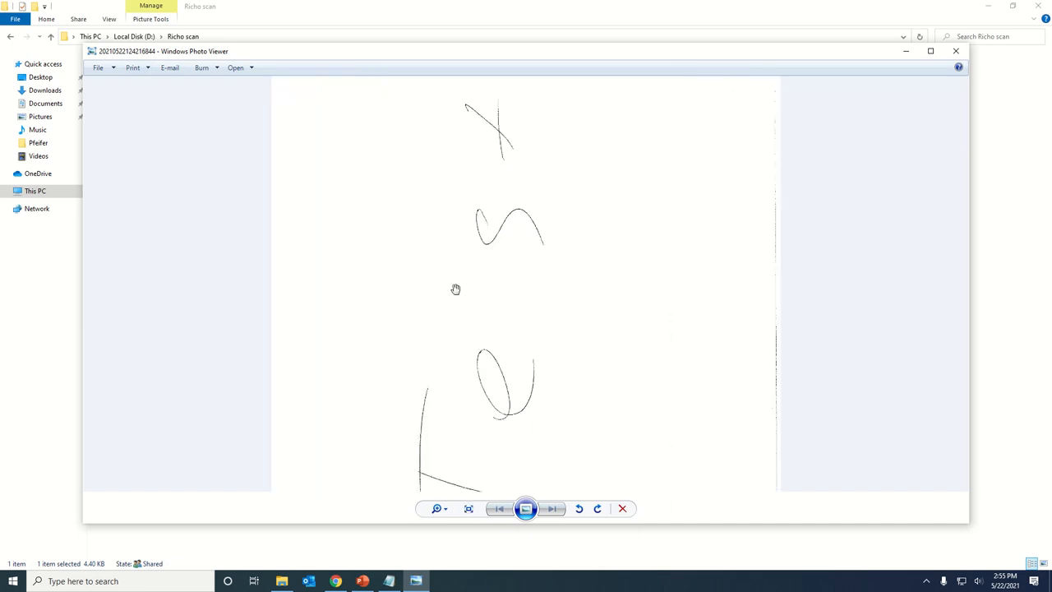